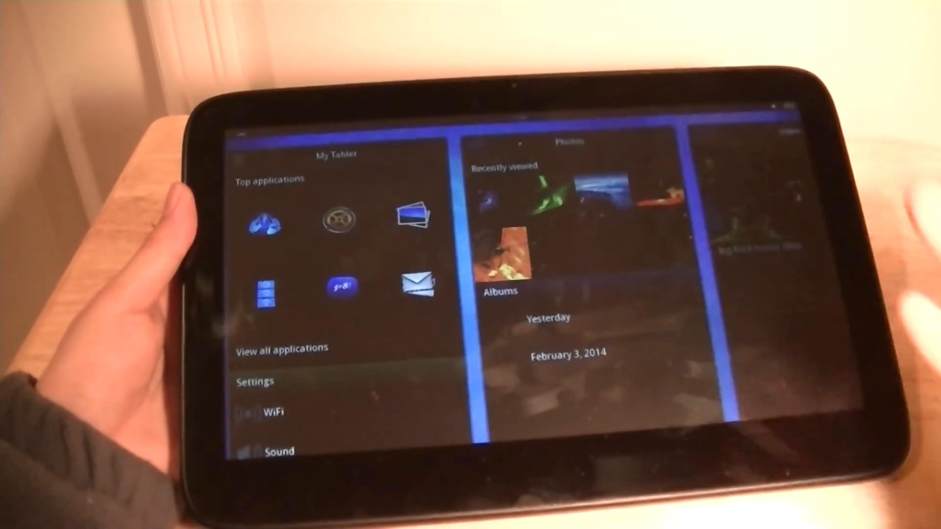
{"action": "scroll", "scroll_direction": "left", "scroll_amount": 3}
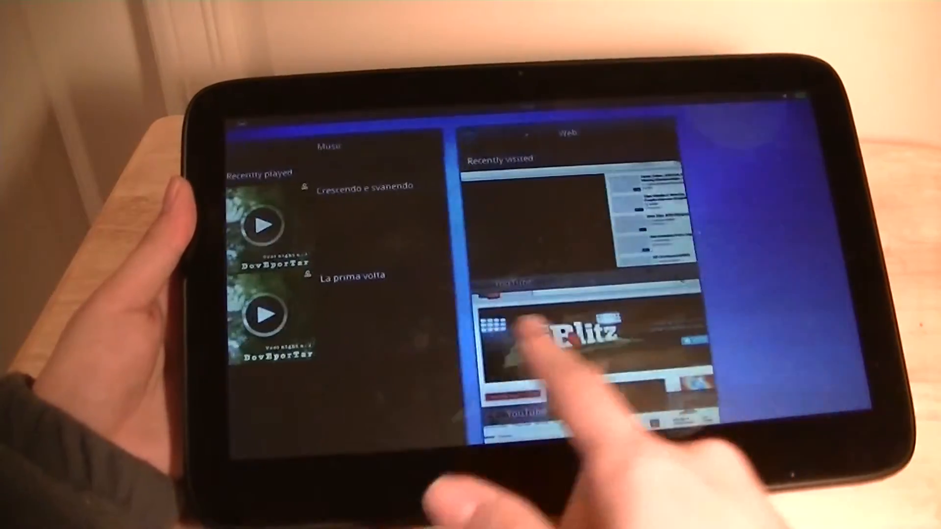